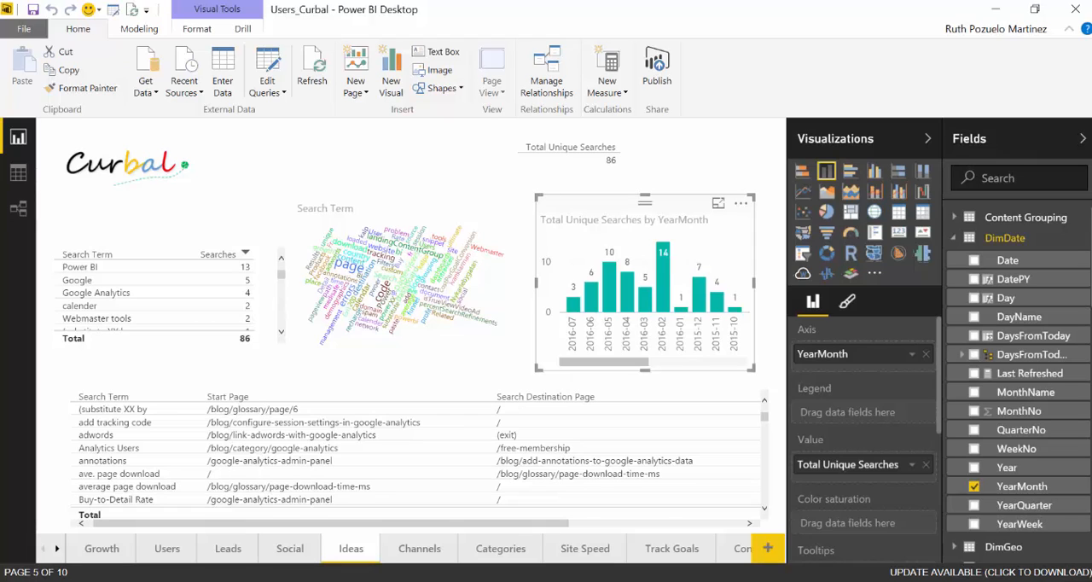
pyautogui.moveTo(167, 547)
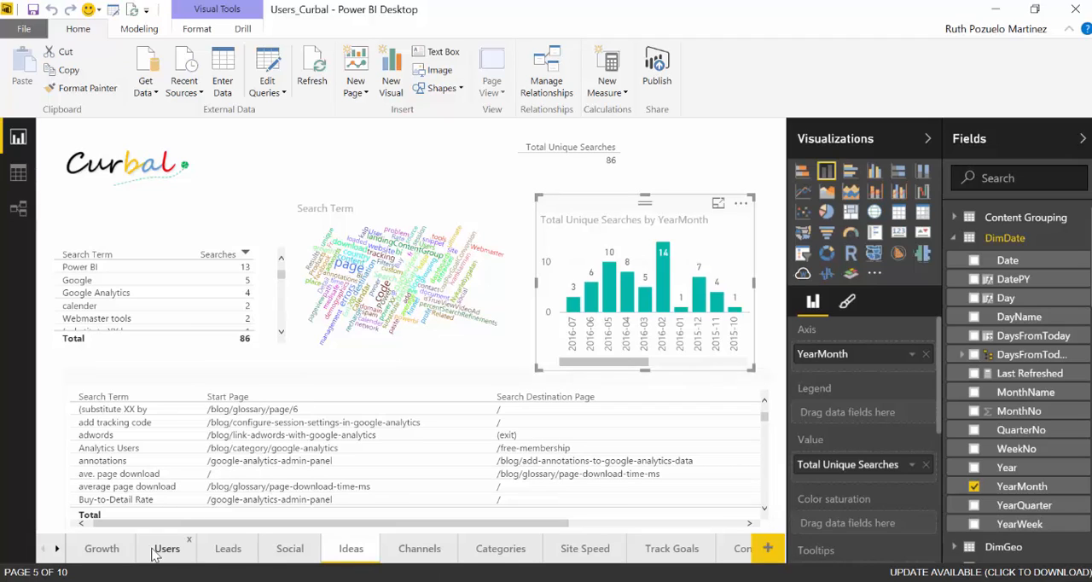
pyautogui.moveTo(499, 548)
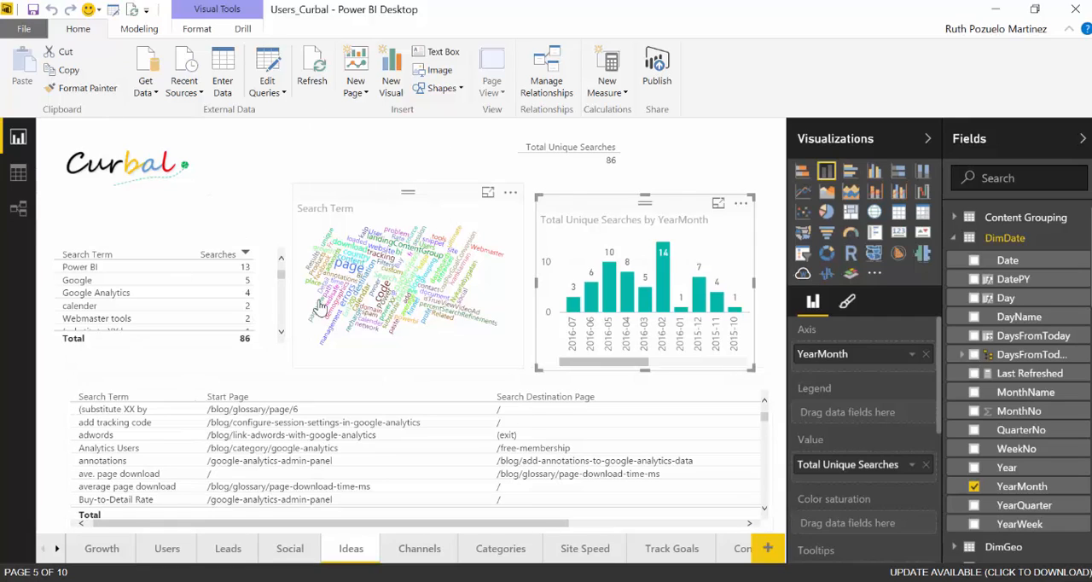
pyautogui.moveTo(444, 323)
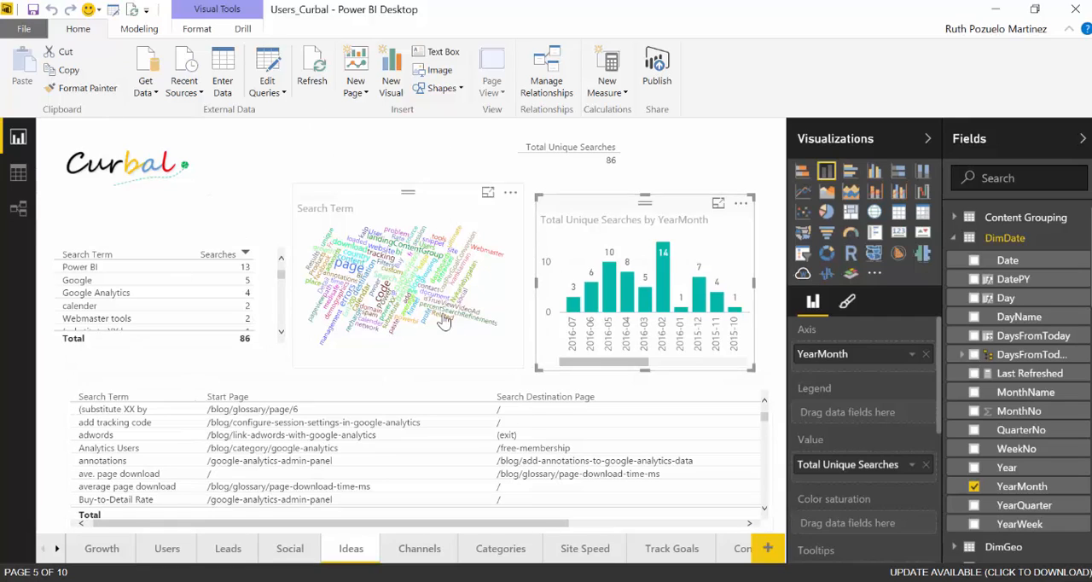
pyautogui.moveTo(633, 282)
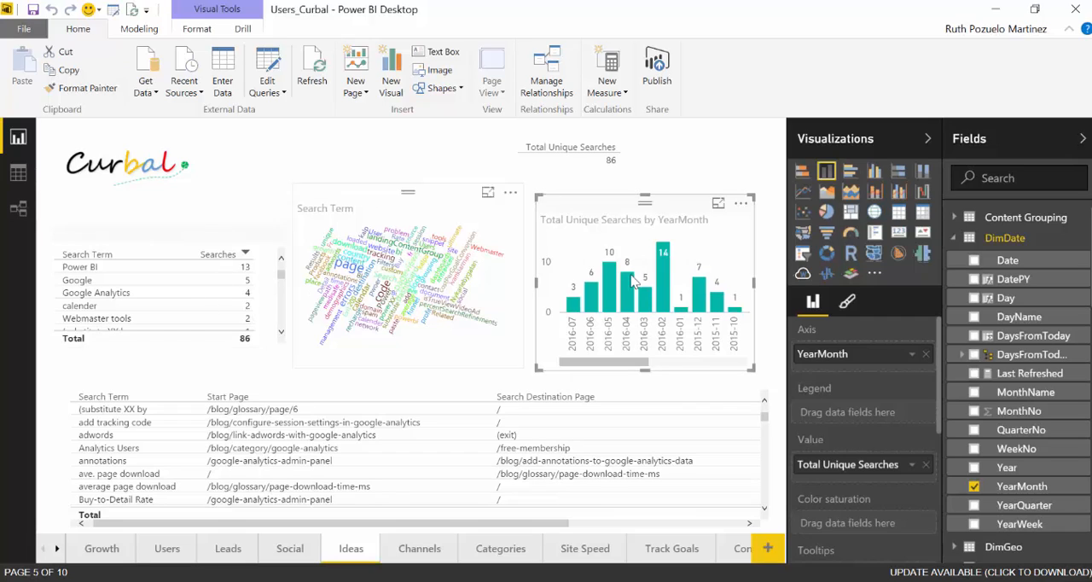
pyautogui.moveTo(383, 273)
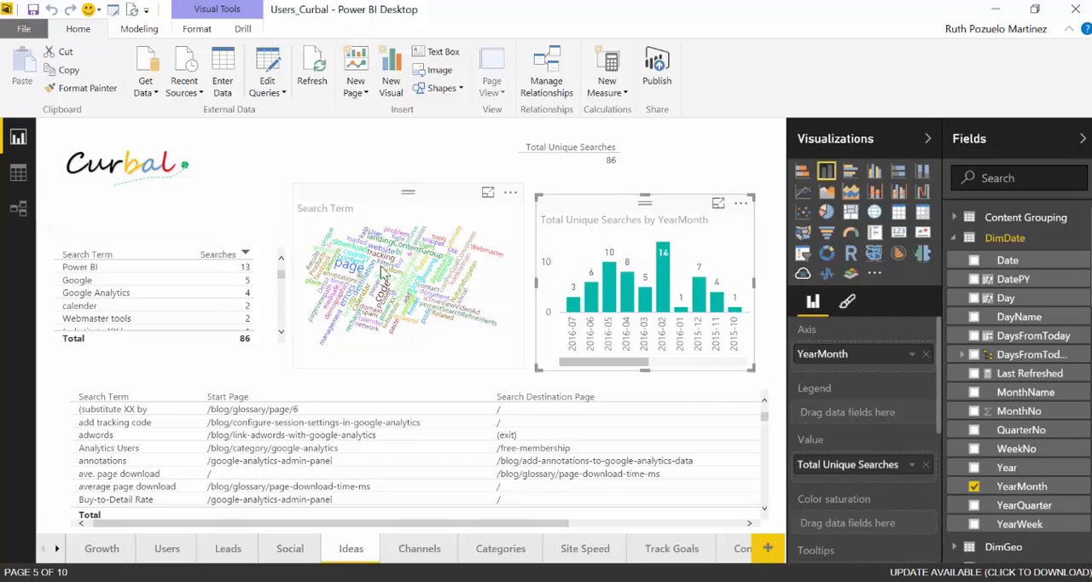
pyautogui.moveTo(469, 269)
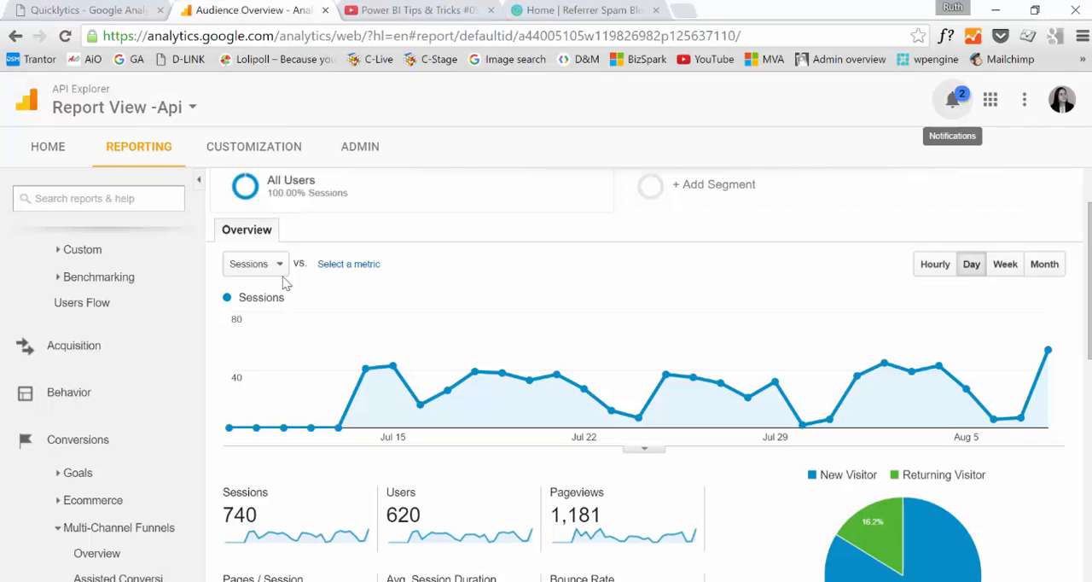
pyautogui.moveTo(437, 177)
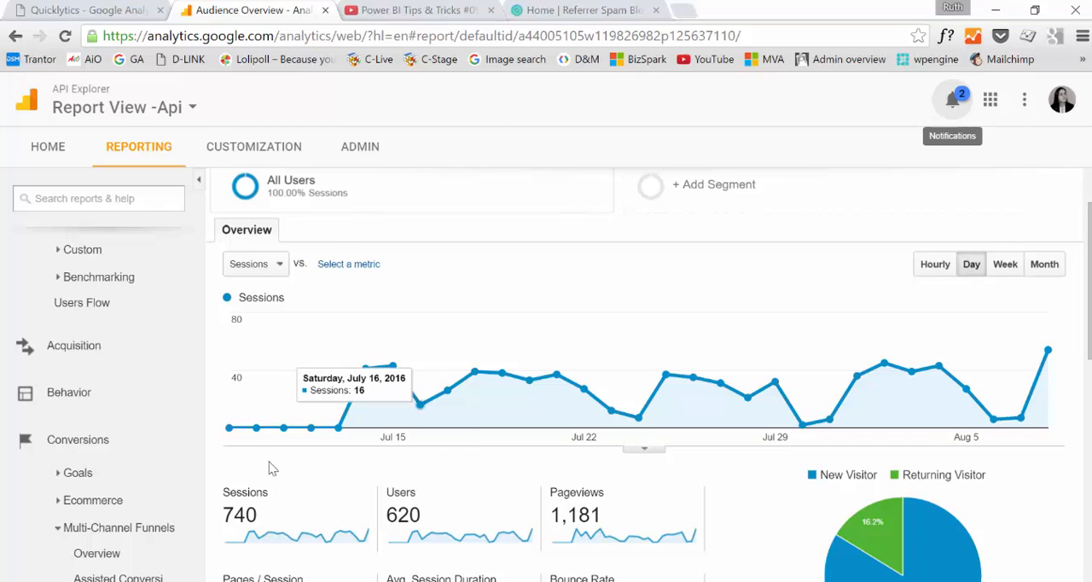
pyautogui.moveTo(79, 472)
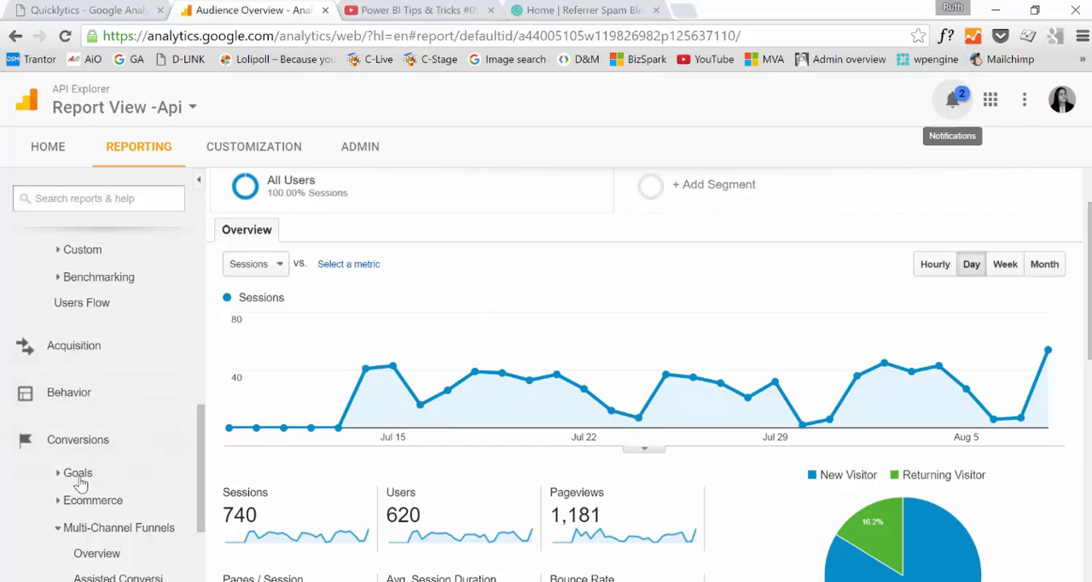
pyautogui.moveTo(73, 344)
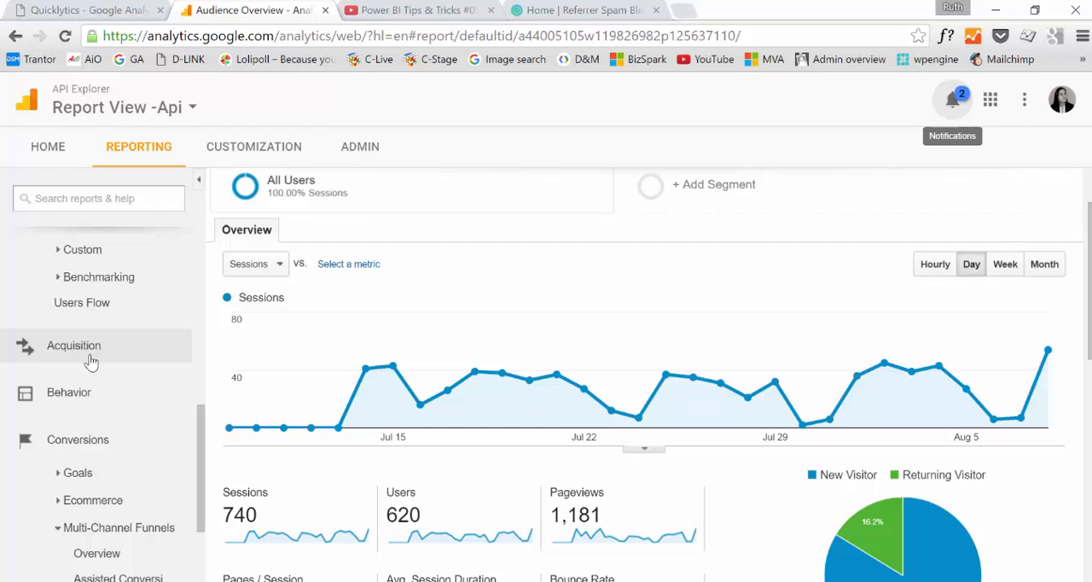
pyautogui.moveTo(94, 349)
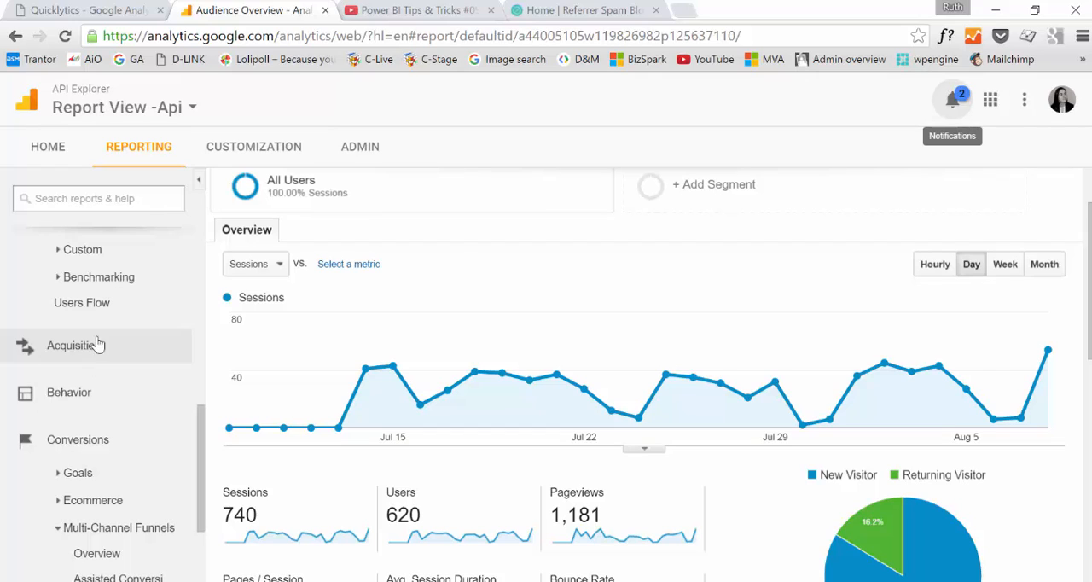
pyautogui.moveTo(430, 212)
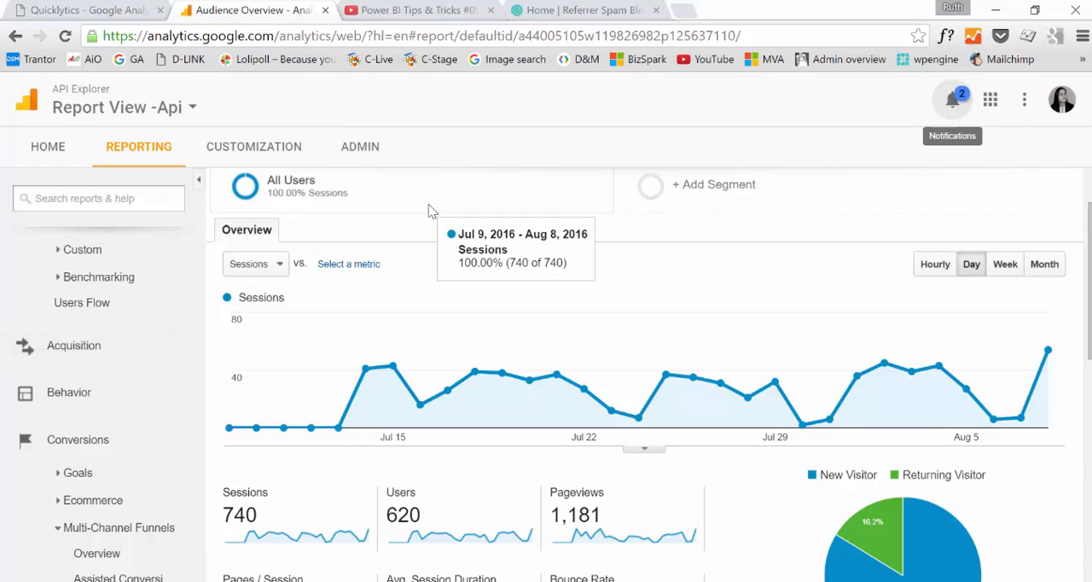
# Go from the Audience Overview sessions chart to the Admin settings for the API Explorer account.
pyautogui.click(358, 146)
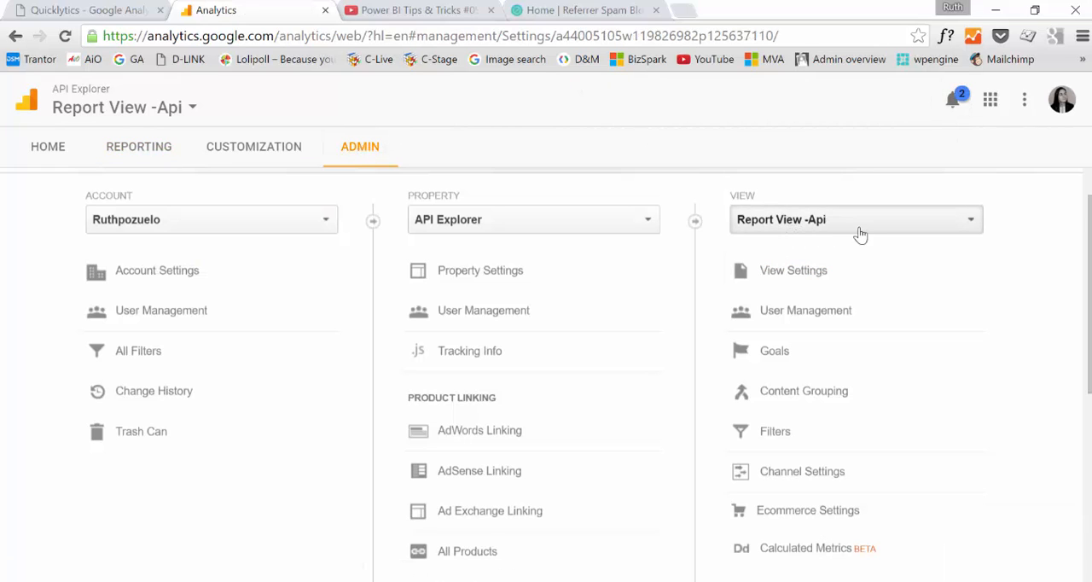
pyautogui.click(856, 218)
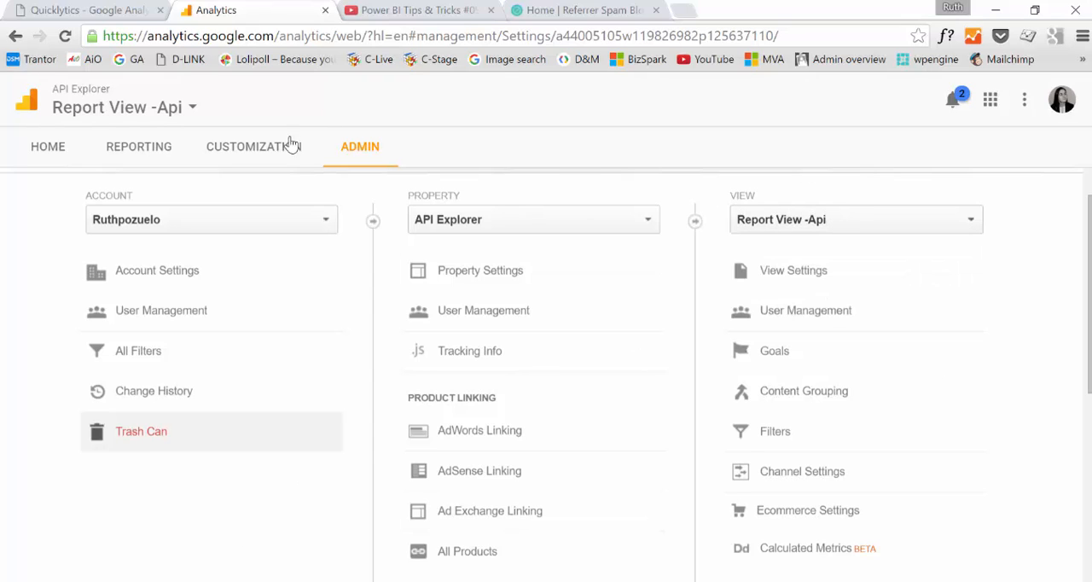
pyautogui.moveTo(583, 157)
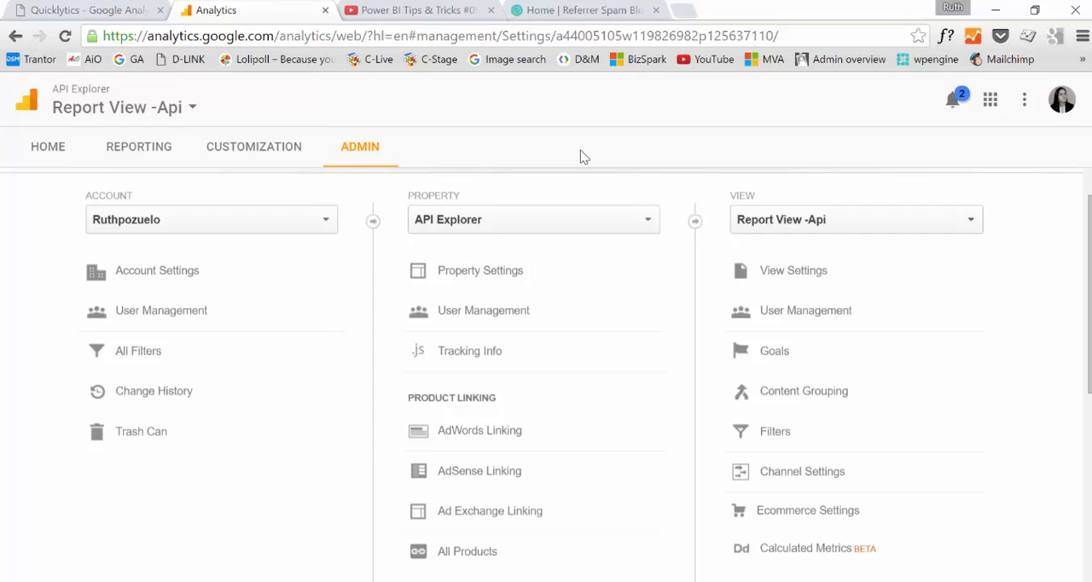
pyautogui.moveTo(689, 188)
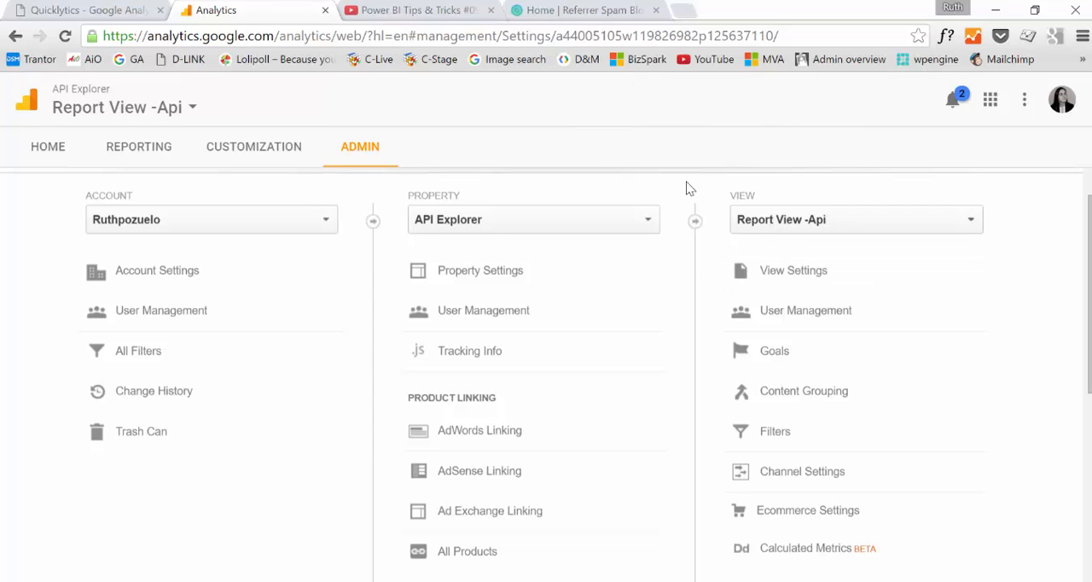
pyautogui.moveTo(765, 247)
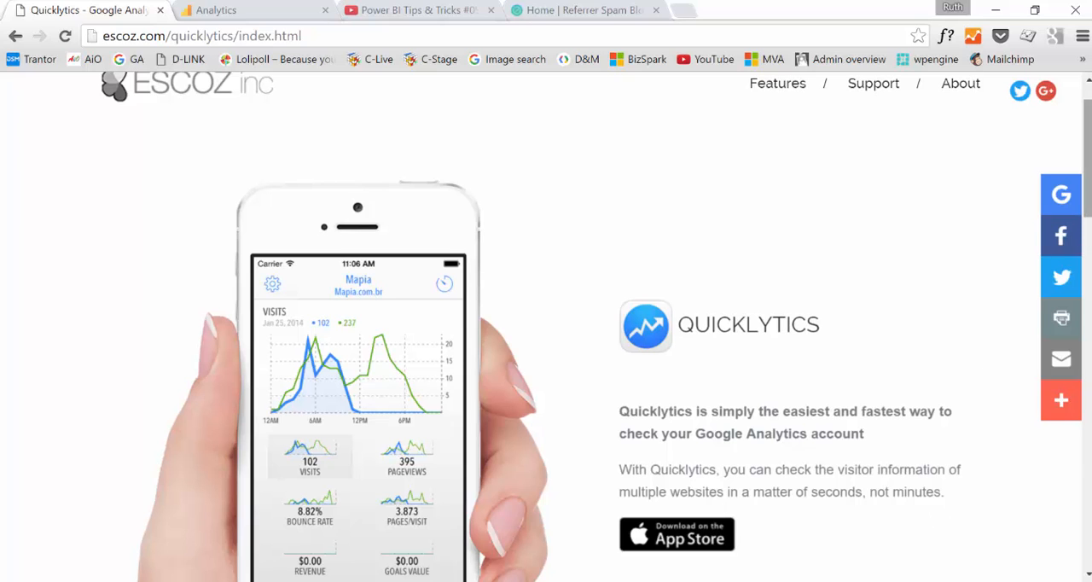
pyautogui.scroll(-3)
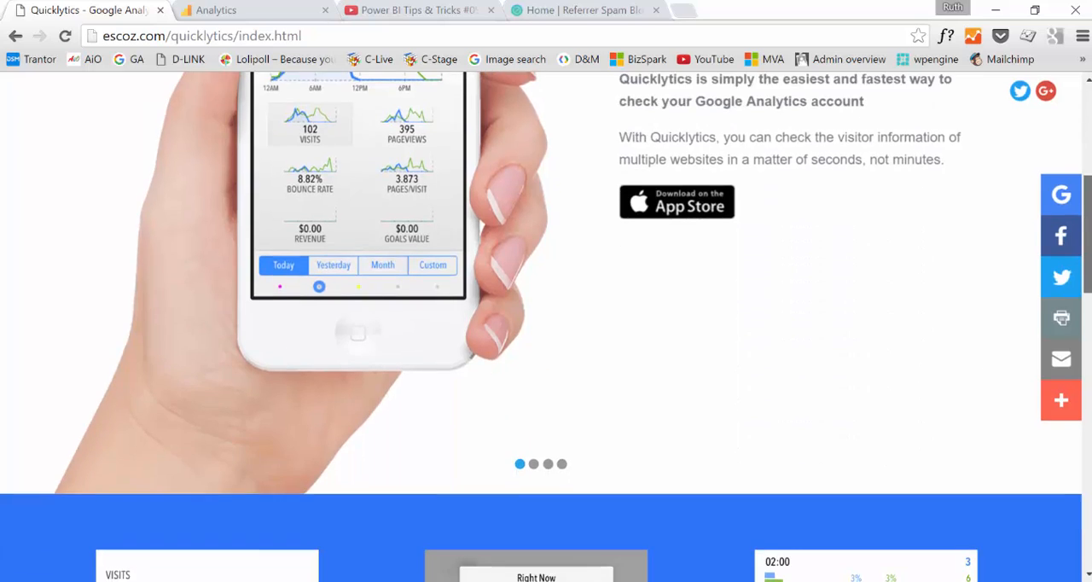
pyautogui.scroll(-3)
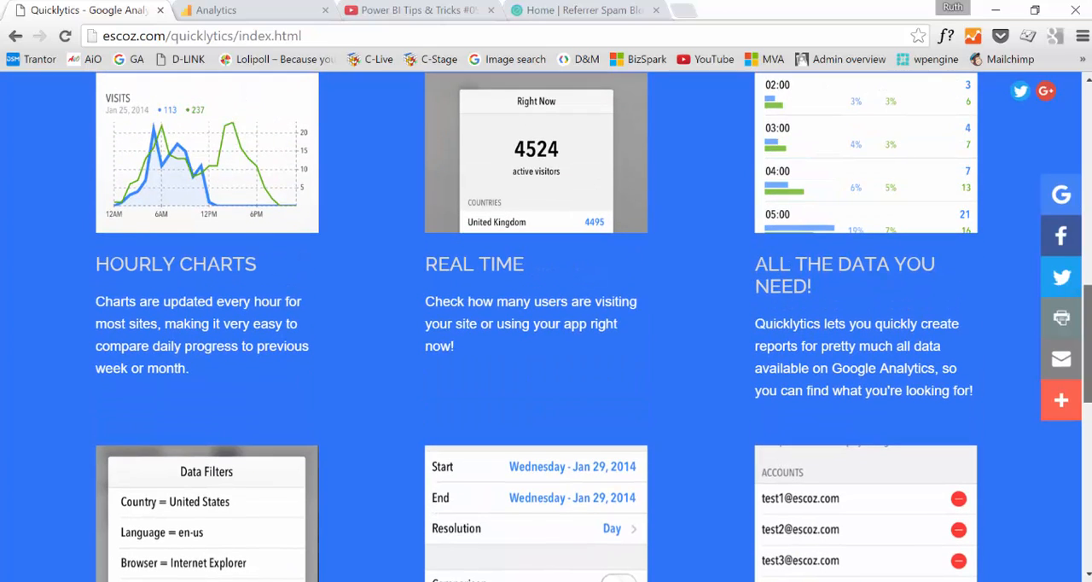
pyautogui.scroll(3)
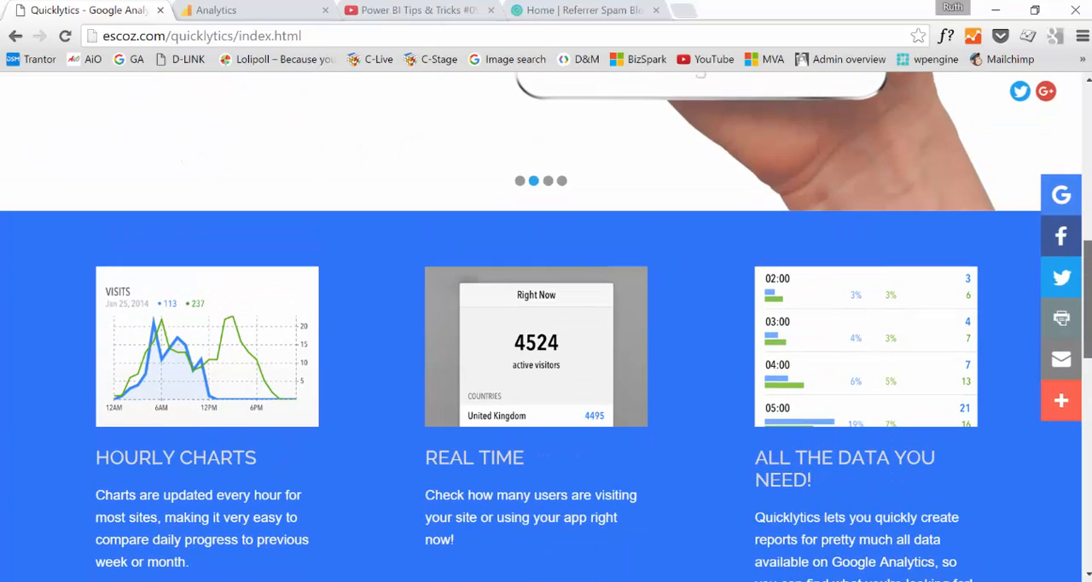
pyautogui.scroll(3)
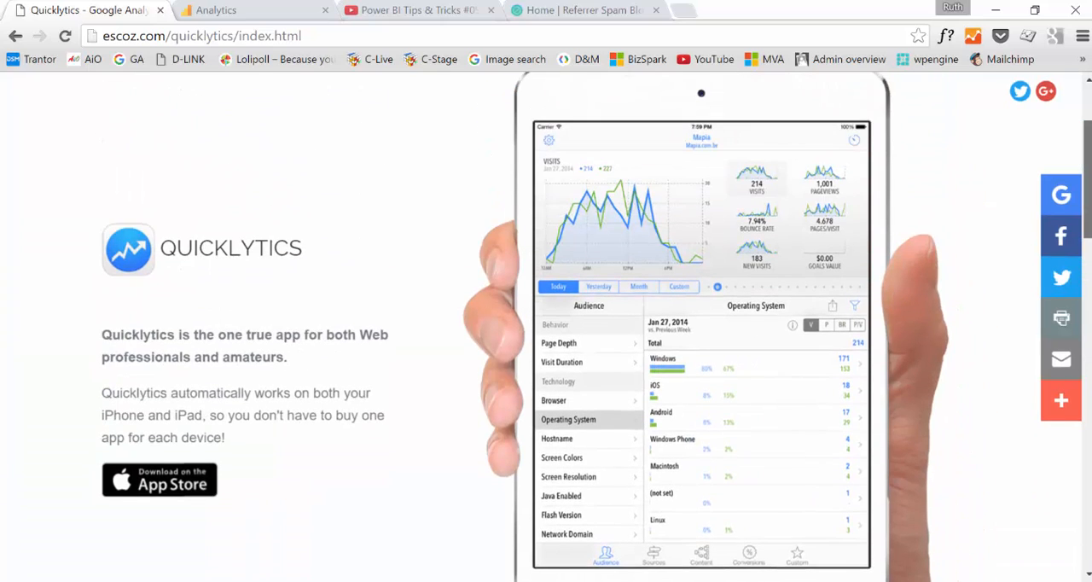
pyautogui.scroll(3)
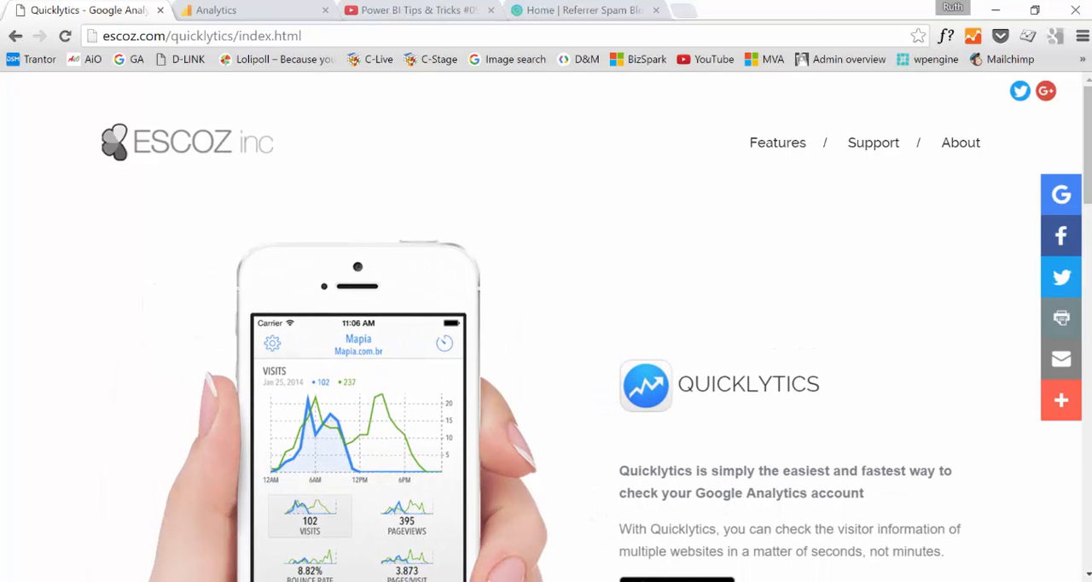
# View the account-level All Filters list in Admin, then switch to the Referrer Spam Blocker homepage.
pyautogui.click(247, 10)
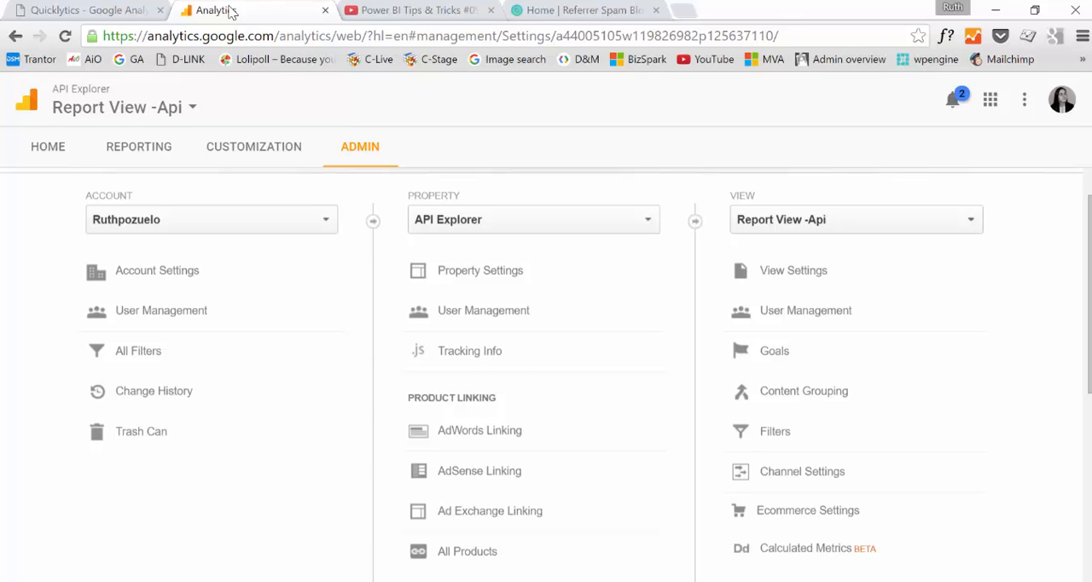
pyautogui.click(139, 349)
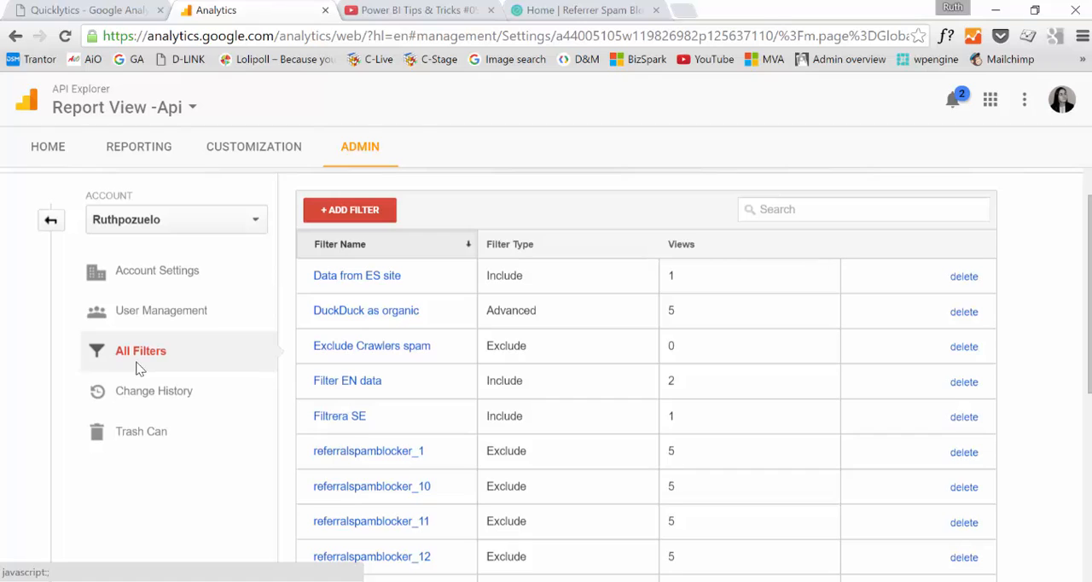
pyautogui.moveTo(666, 104)
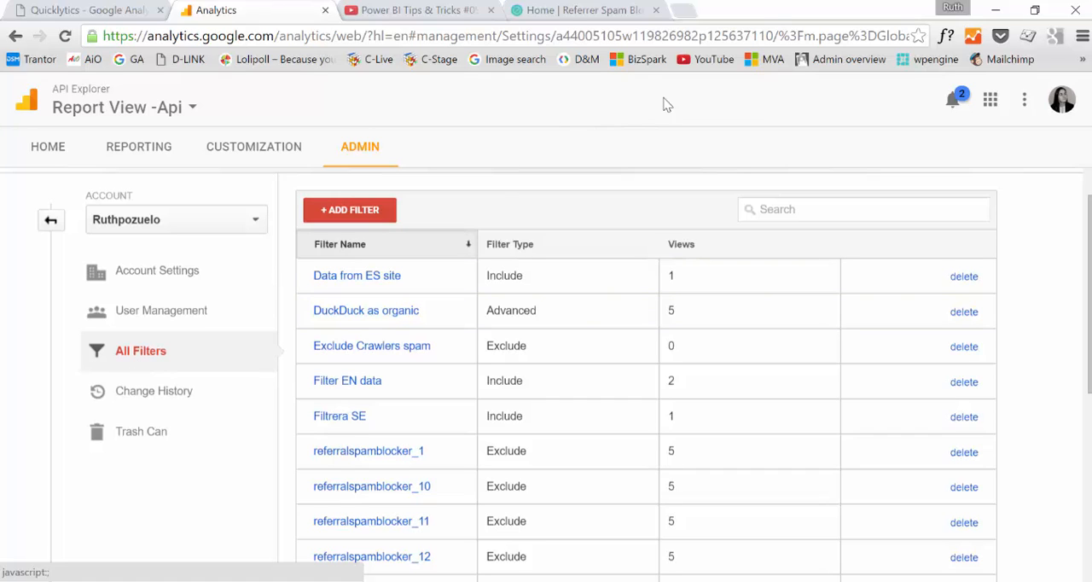
pyautogui.click(583, 10)
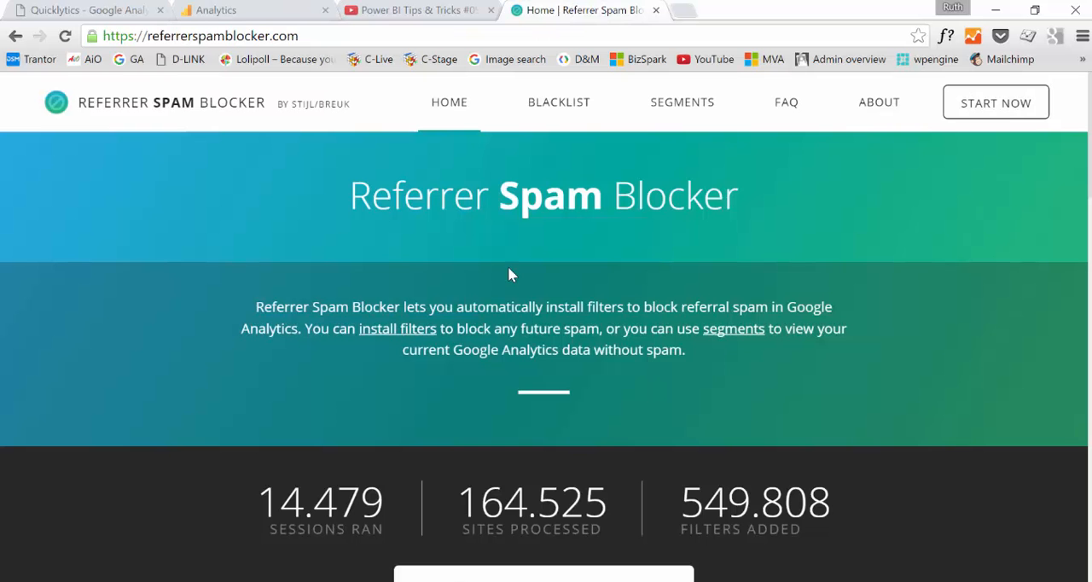
pyautogui.moveTo(635, 218)
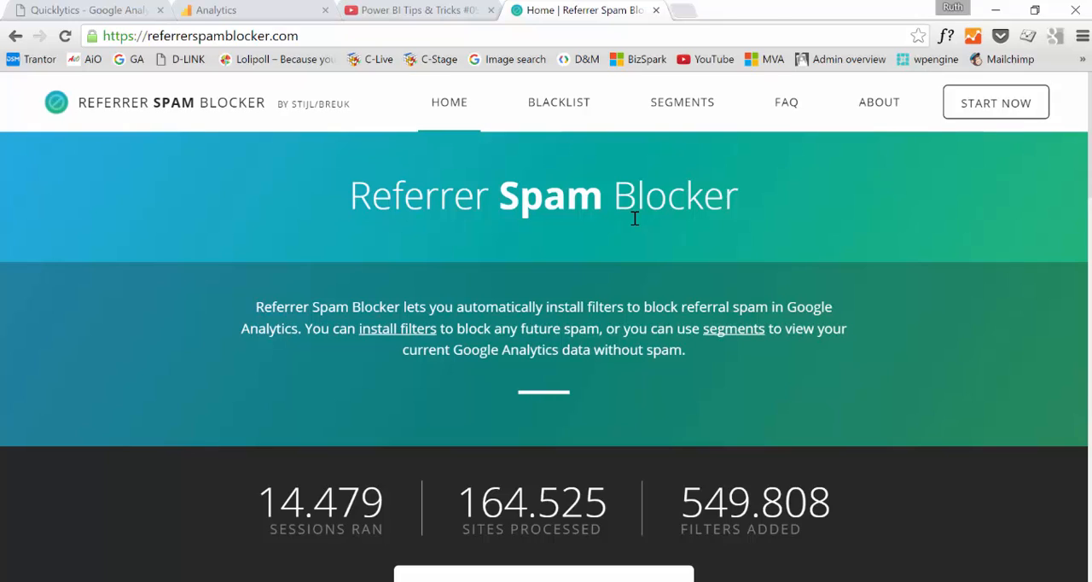
pyautogui.moveTo(191, 249)
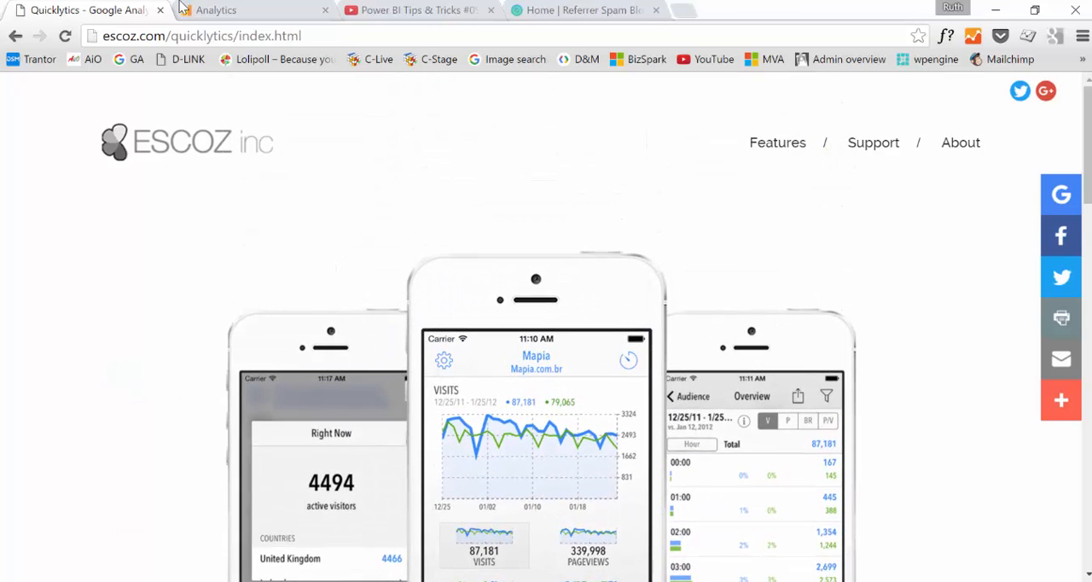
# Back out of the filter list to the Admin overview, glance at Quicklytics, then return to the Power BI Ideas report.
pyautogui.click(215, 10)
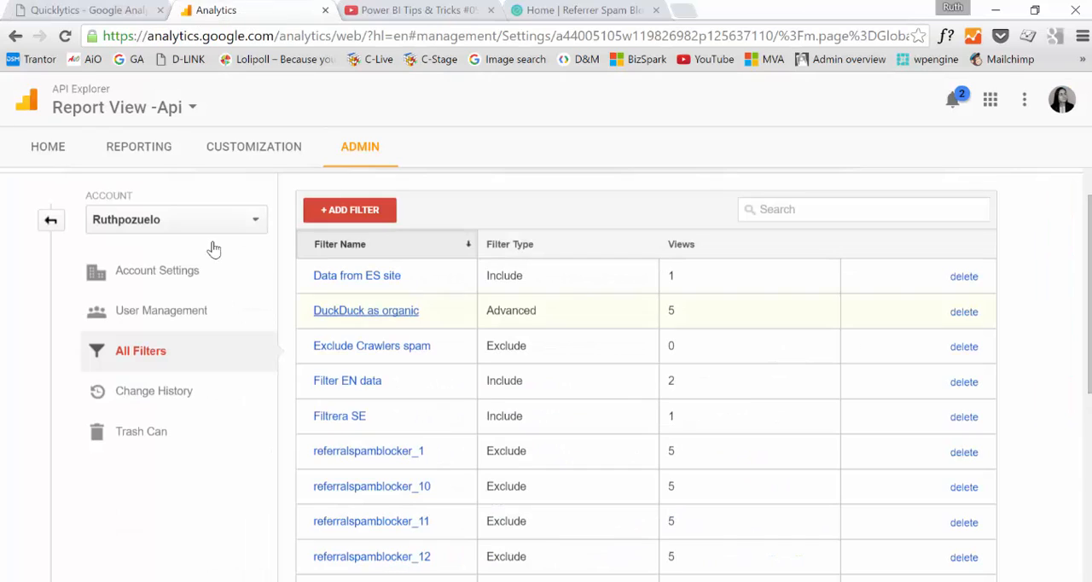
pyautogui.click(358, 147)
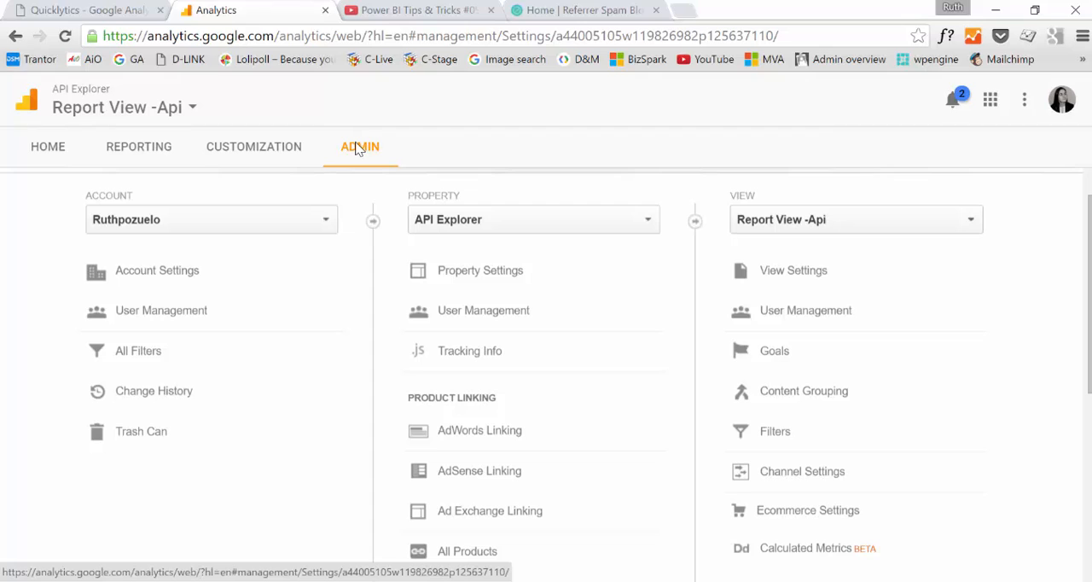
pyautogui.click(86, 10)
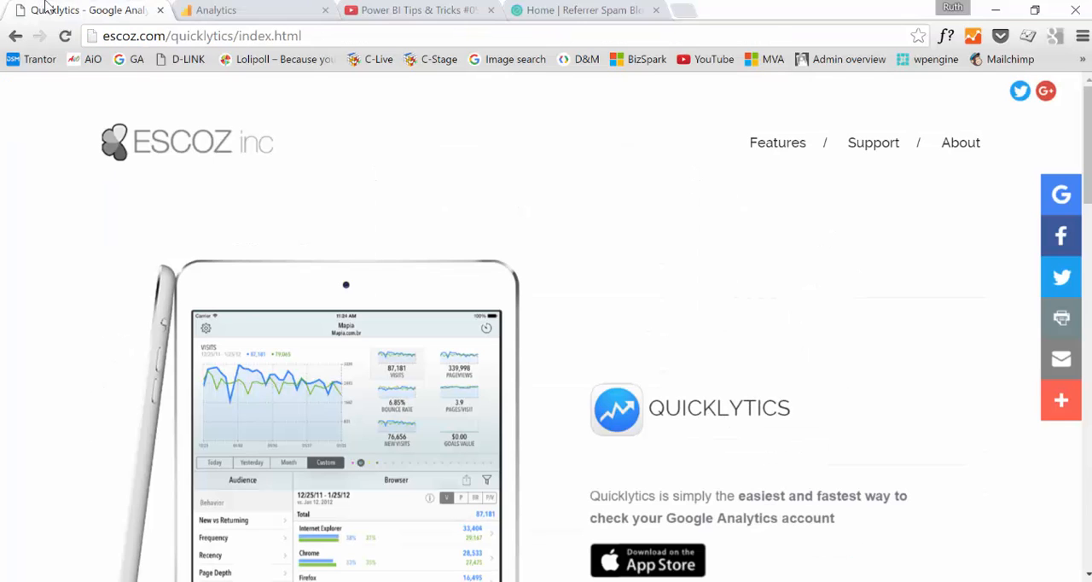
pyautogui.moveTo(191, 13)
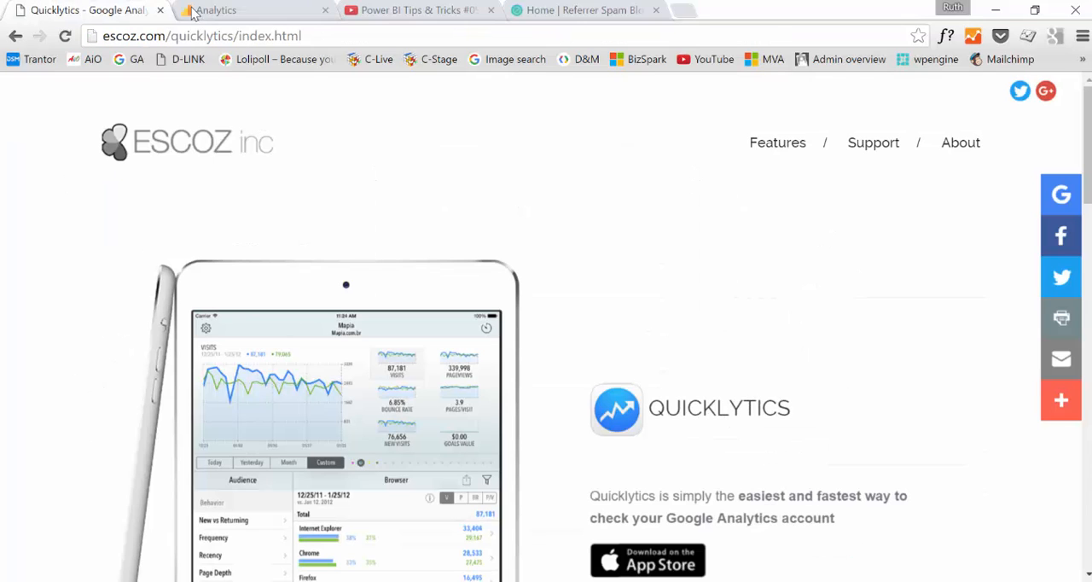
pyautogui.click(213, 10)
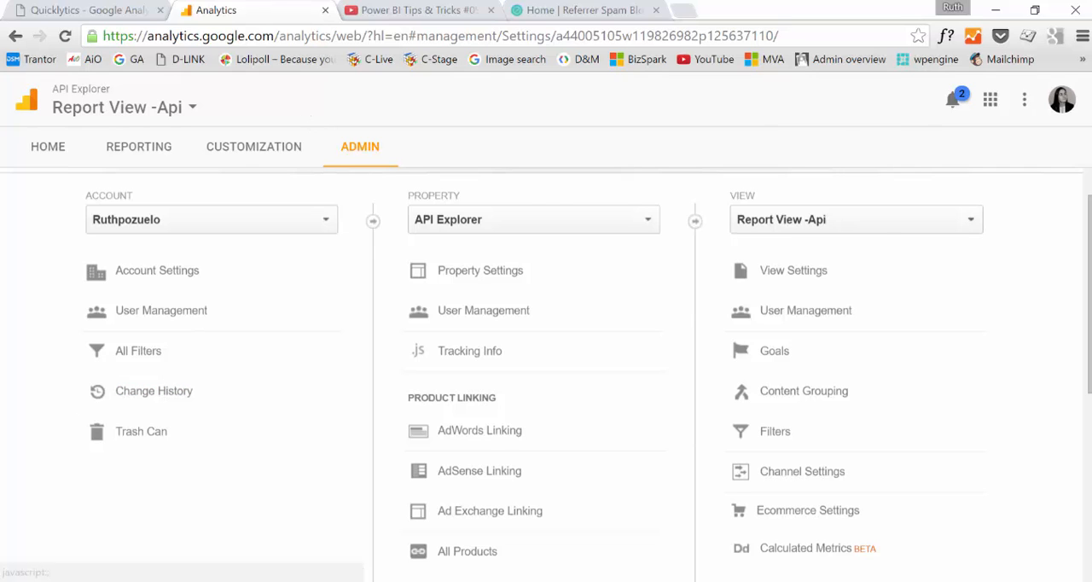
pyautogui.click(418, 10)
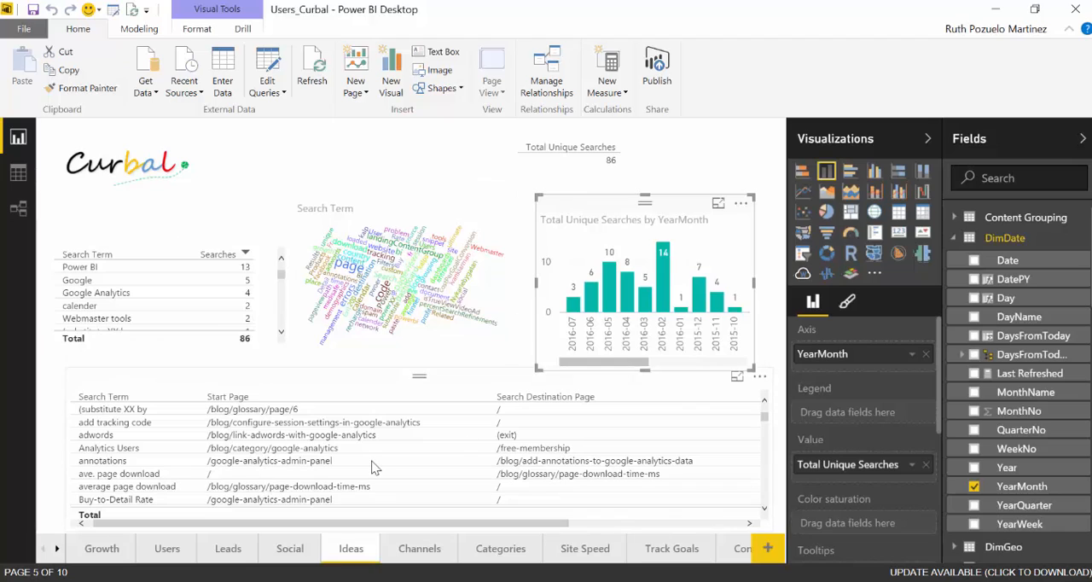